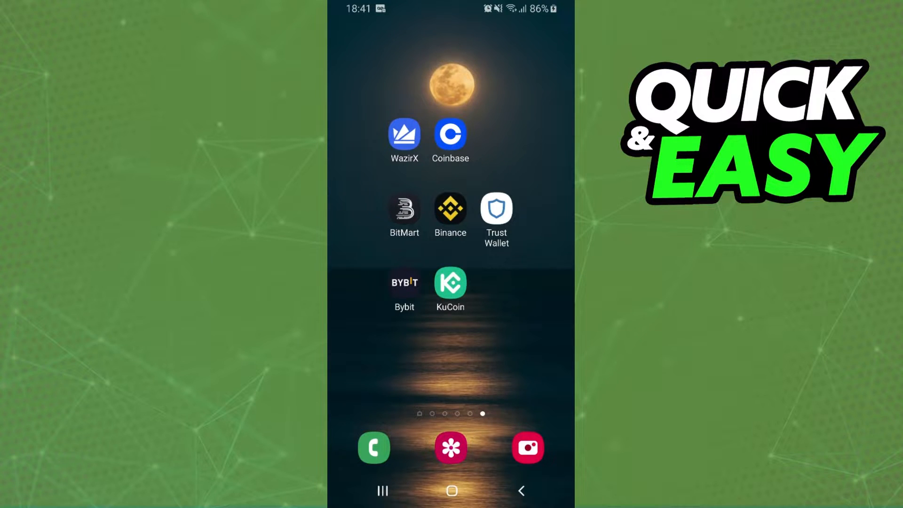
{"action": "mouse_move", "coordinate": [470, 262]}
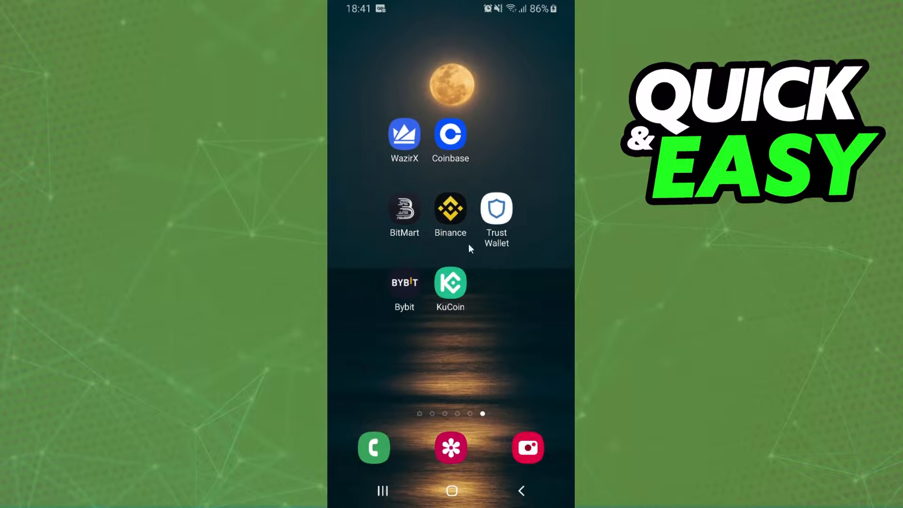
{"action": "mouse_move", "coordinate": [499, 292]}
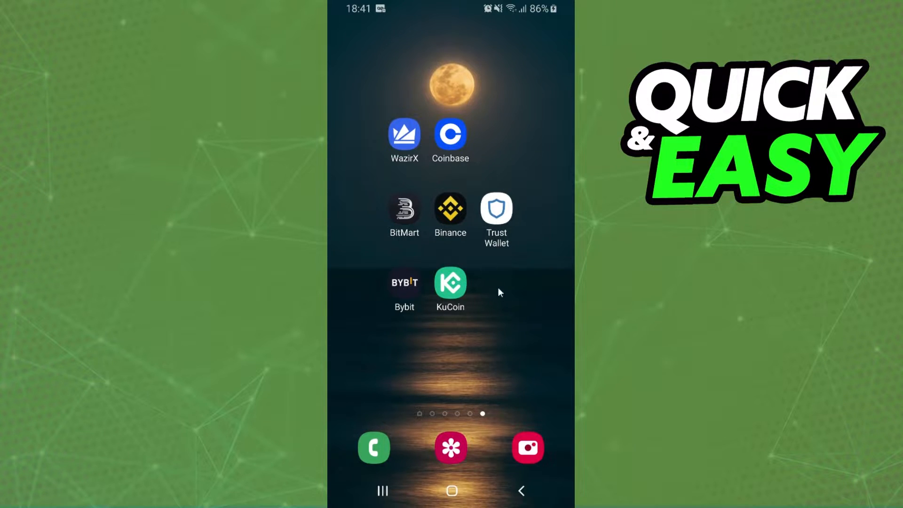
{"action": "mouse_move", "coordinate": [361, 320]}
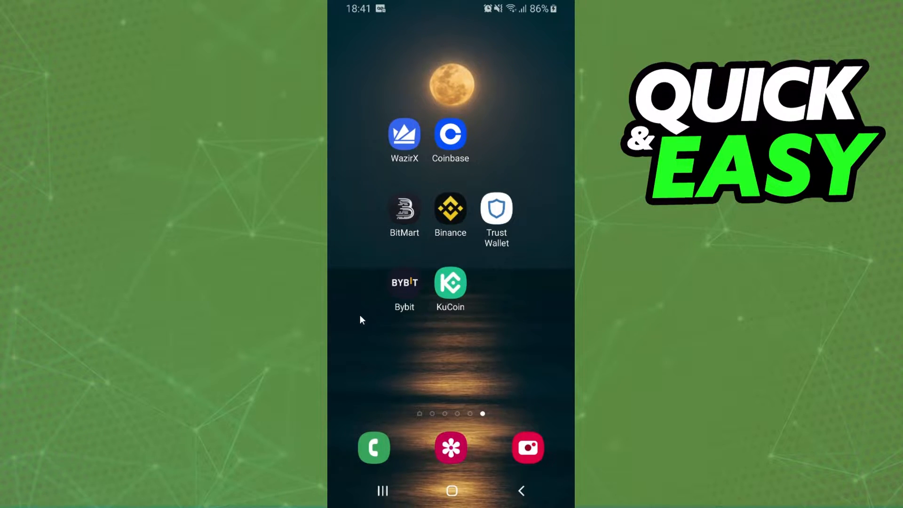
{"action": "mouse_move", "coordinate": [458, 254]}
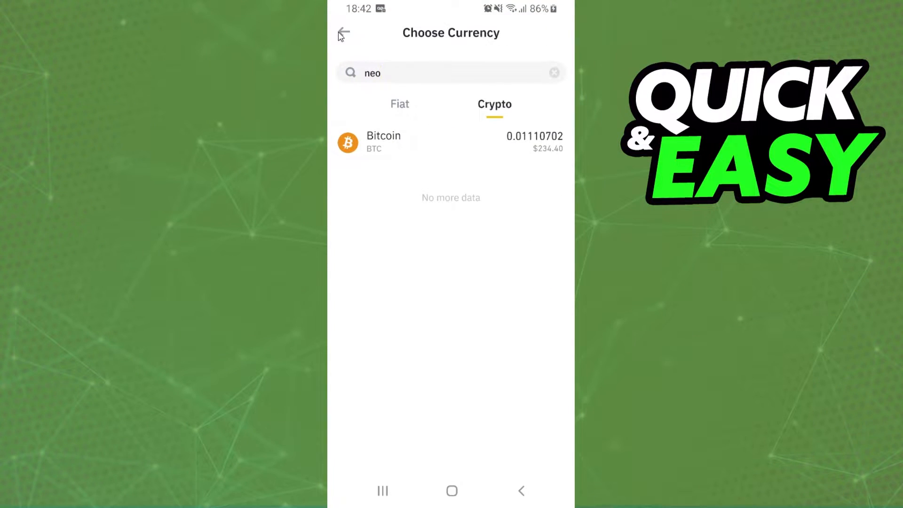
Return to the wallet, start a deposit, and pick Dai by searching 'dai'.
{"action": "left_click", "coordinate": [345, 33]}
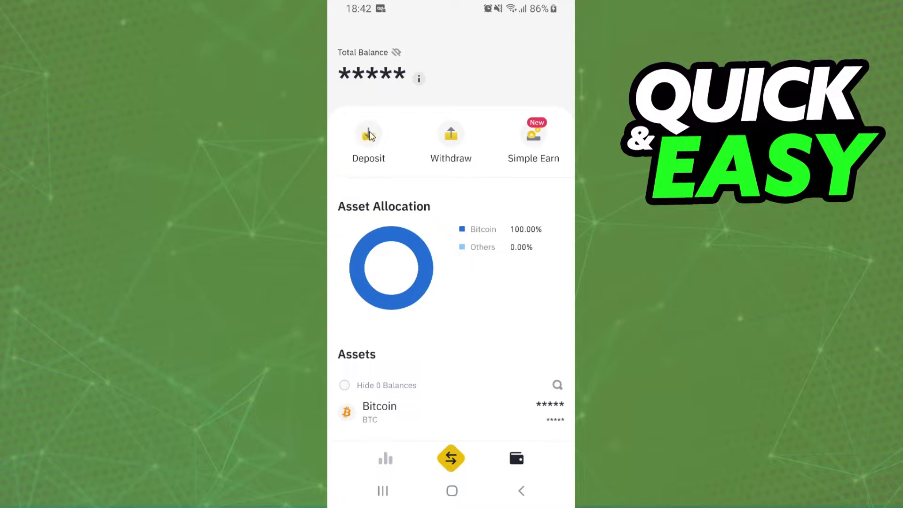
{"action": "left_click", "coordinate": [369, 134]}
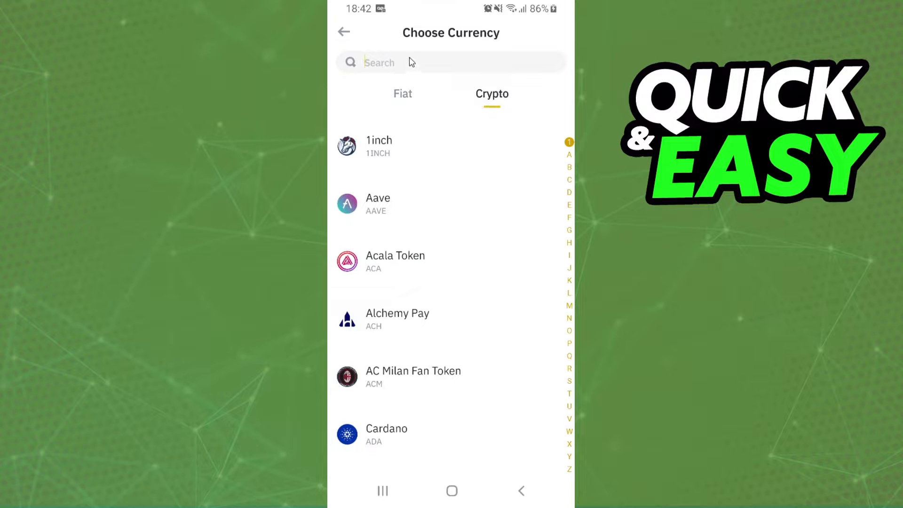
{"action": "type", "text": "dai"}
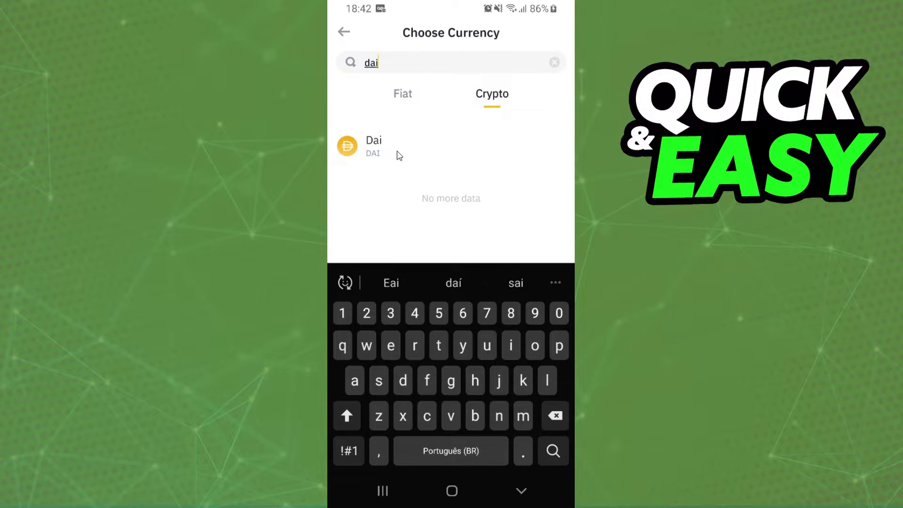
{"action": "left_click", "coordinate": [373, 146]}
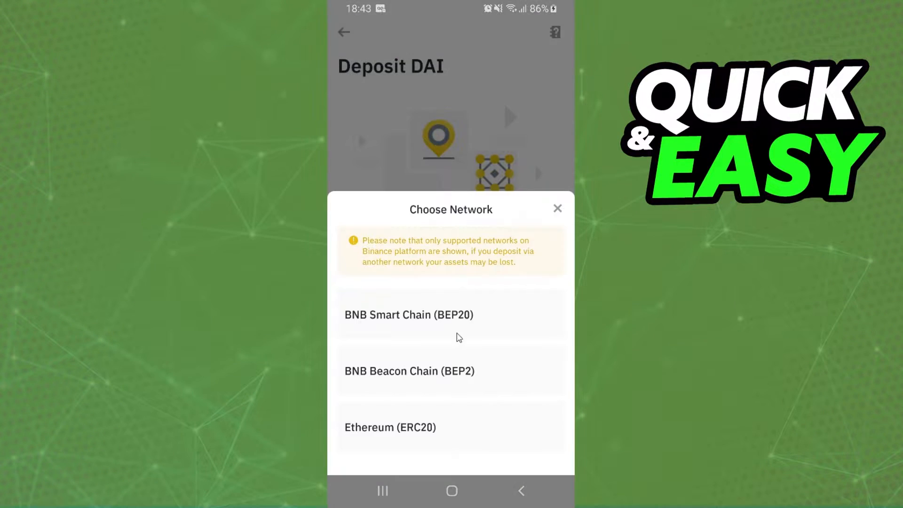
{"action": "mouse_move", "coordinate": [461, 372]}
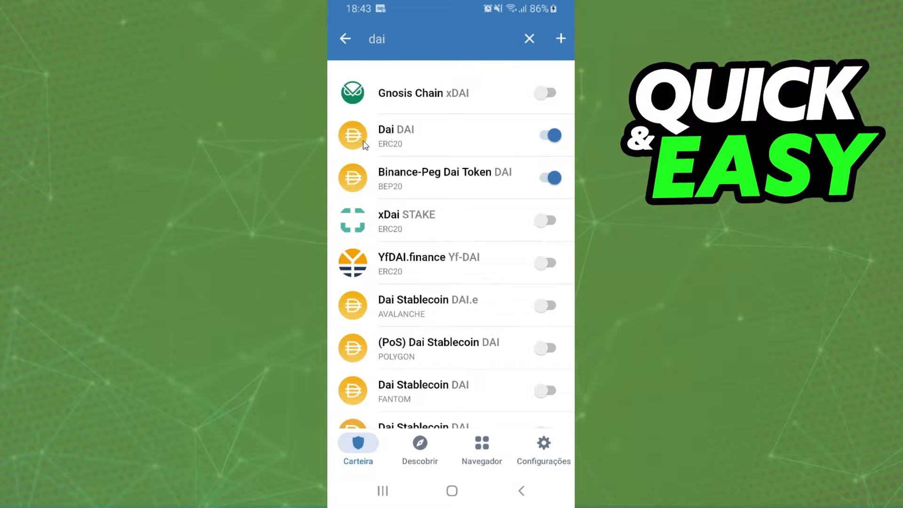
{"action": "mouse_move", "coordinate": [420, 151]}
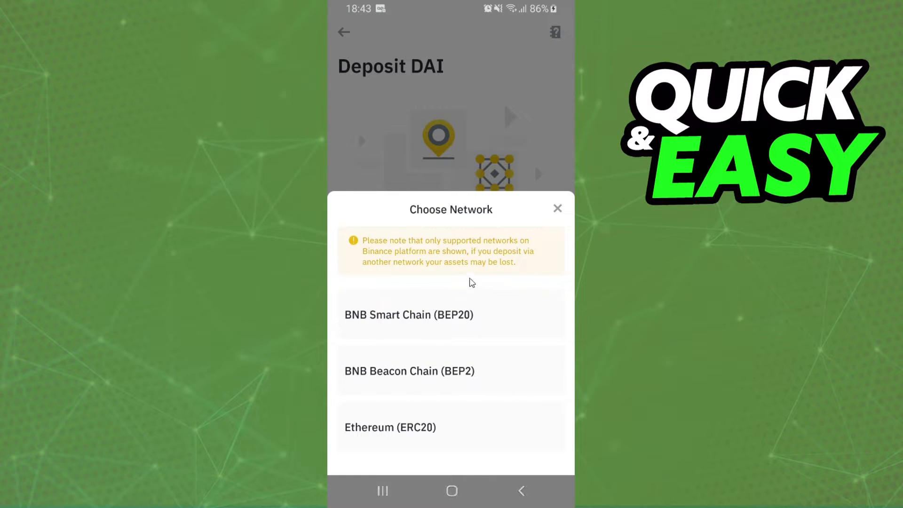
{"action": "mouse_move", "coordinate": [437, 445]}
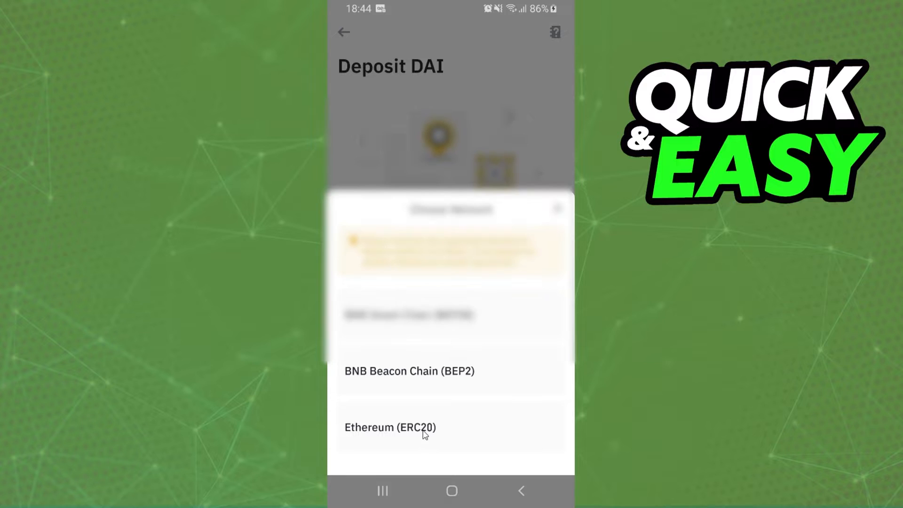
Choose the Ethereum (ERC20) network and copy the DAI deposit address.
{"action": "left_click", "coordinate": [390, 428]}
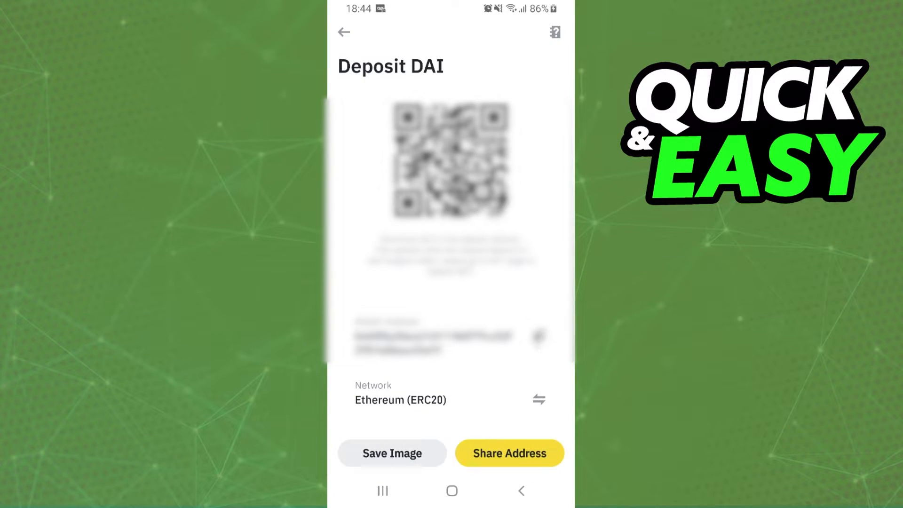
{"action": "left_click", "coordinate": [343, 32]}
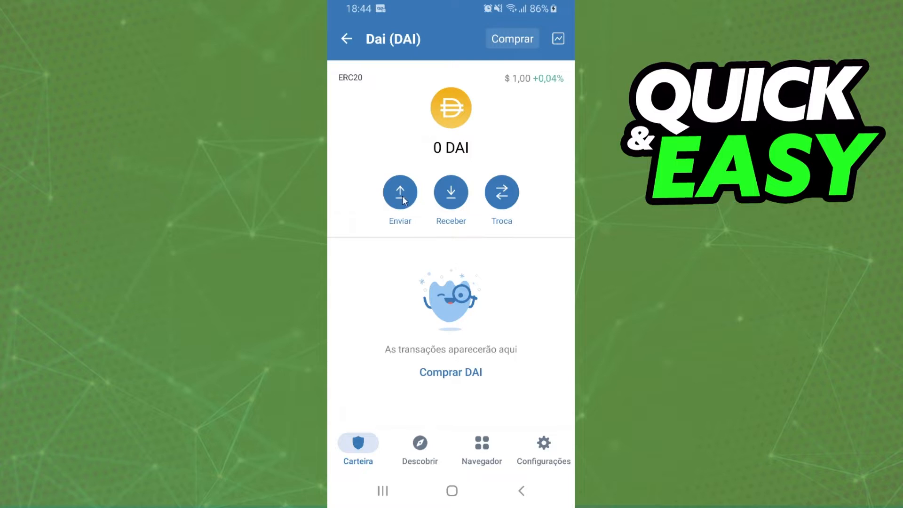
Start a DAI send in Trust Wallet and fill in the Binance address.
{"action": "left_click", "coordinate": [399, 192]}
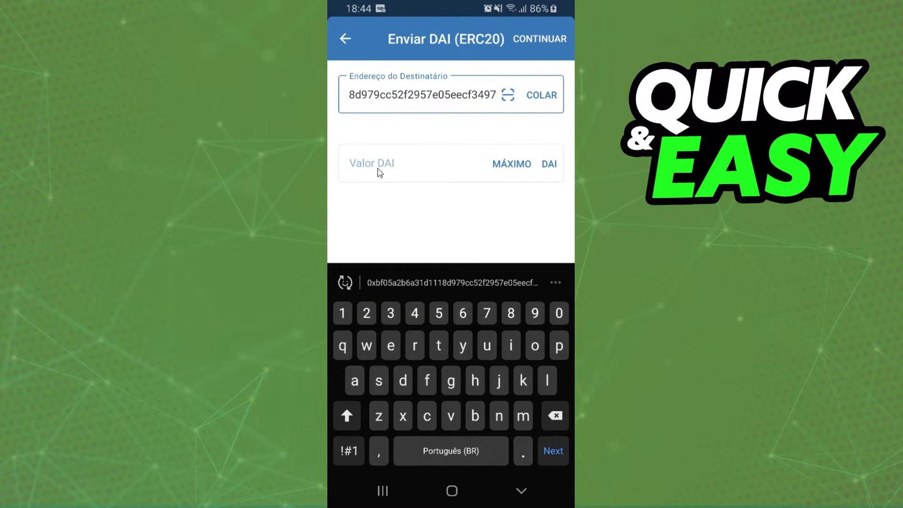
{"action": "left_click", "coordinate": [421, 163]}
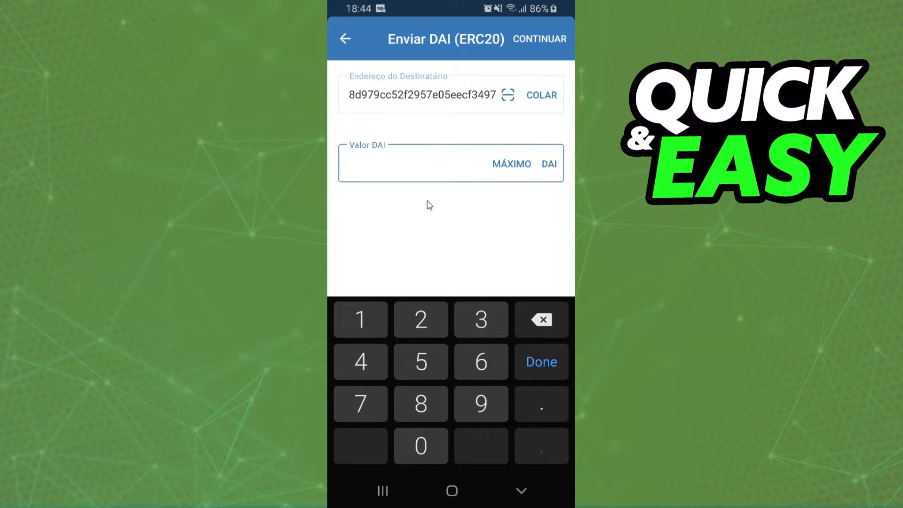
{"action": "mouse_move", "coordinate": [453, 194]}
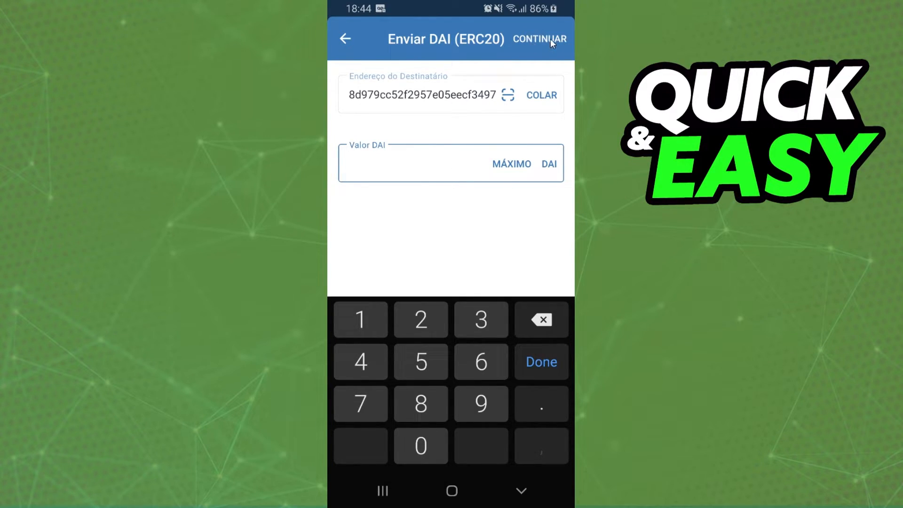
{"action": "mouse_move", "coordinate": [377, 278]}
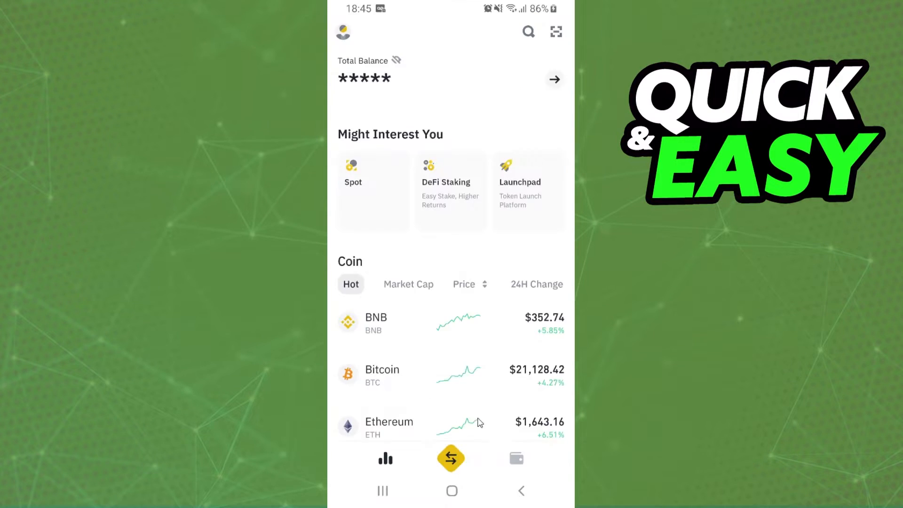
Open Convert from the Ethereum page and set EUR as the target by searching 'eu'.
{"action": "scroll", "scroll_direction": "down", "scroll_amount": 3}
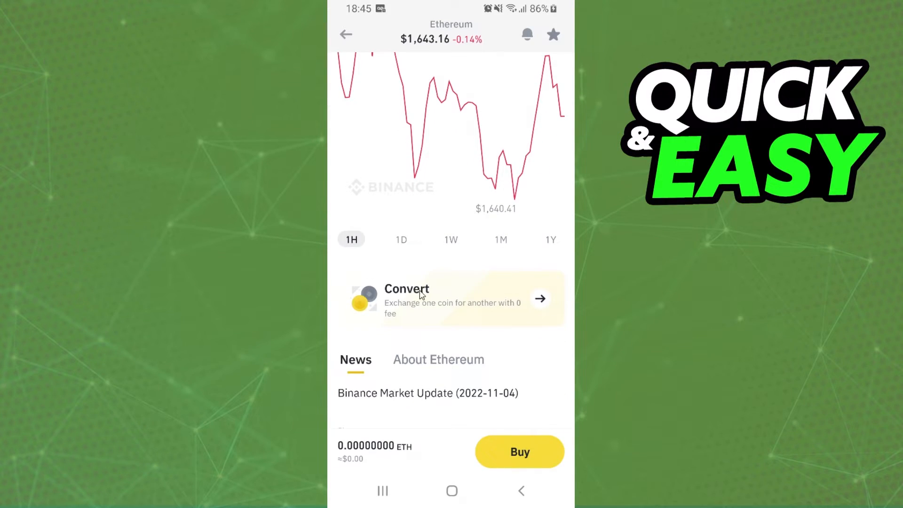
{"action": "left_click", "coordinate": [422, 298]}
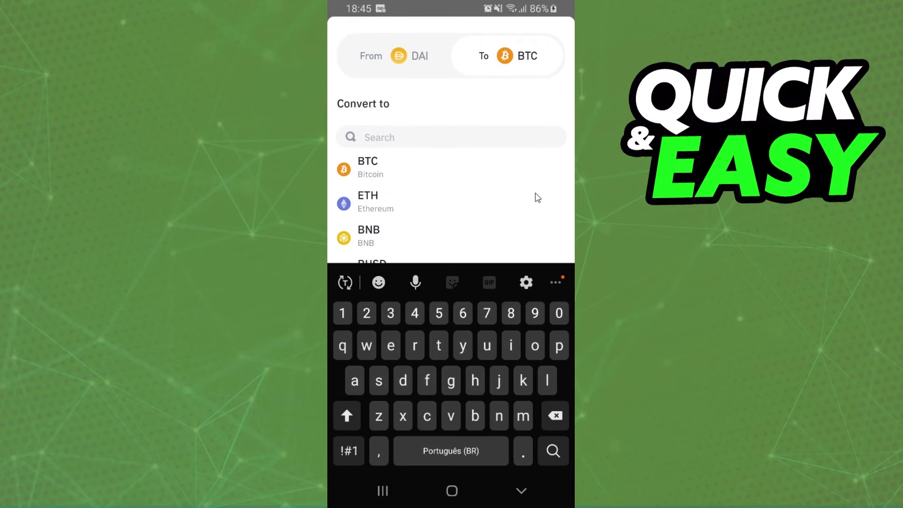
{"action": "mouse_move", "coordinate": [415, 194]}
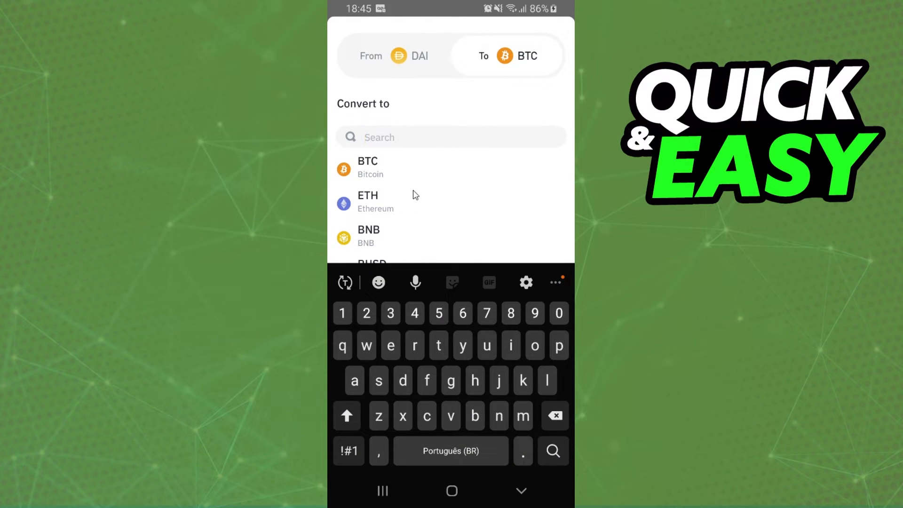
{"action": "type", "text": "eu"}
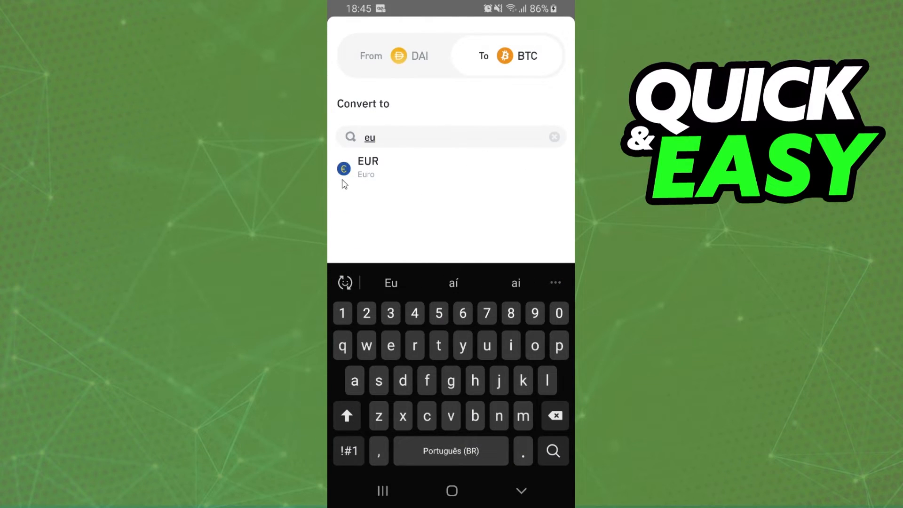
{"action": "mouse_move", "coordinate": [380, 163]}
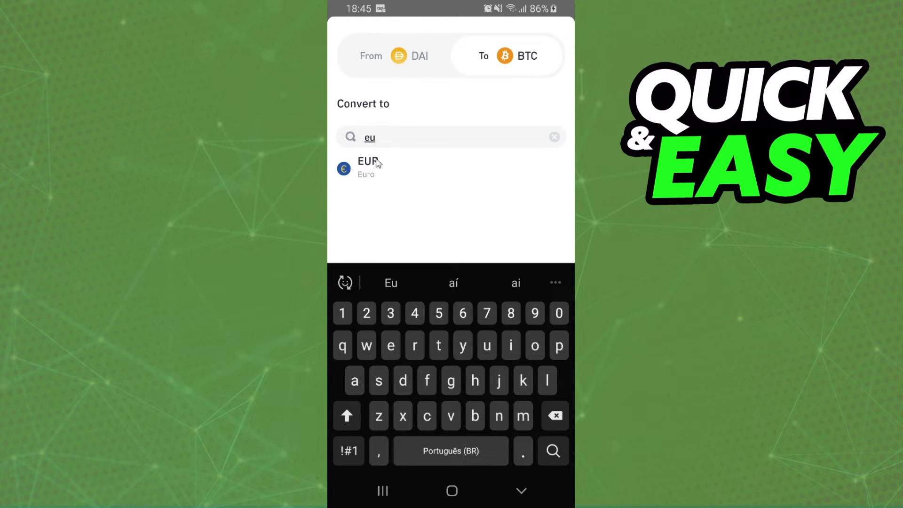
{"action": "left_click", "coordinate": [366, 164]}
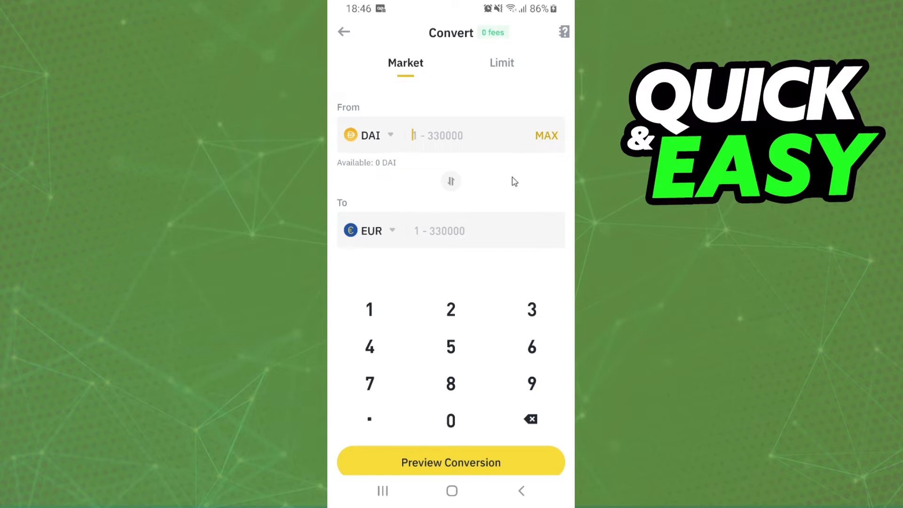
{"action": "mouse_move", "coordinate": [488, 137]}
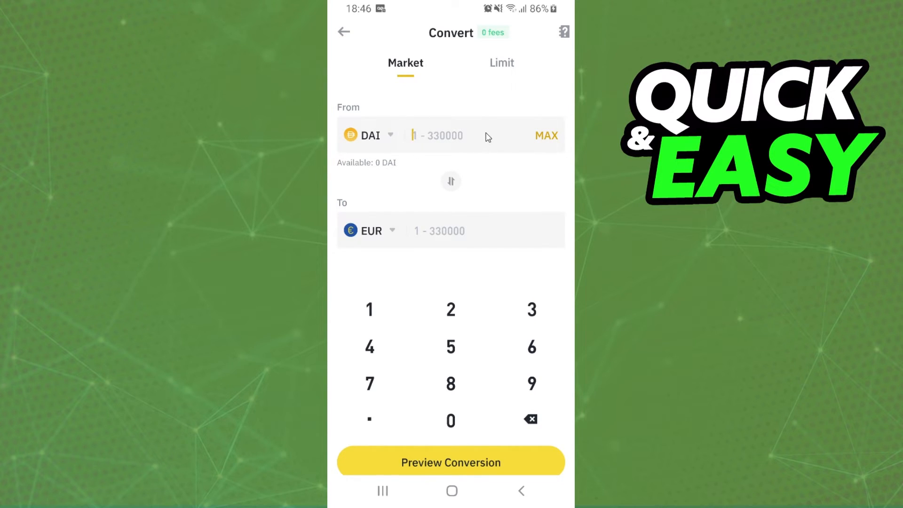
{"action": "mouse_move", "coordinate": [501, 175]}
{"action": "type", "text": "1000"}
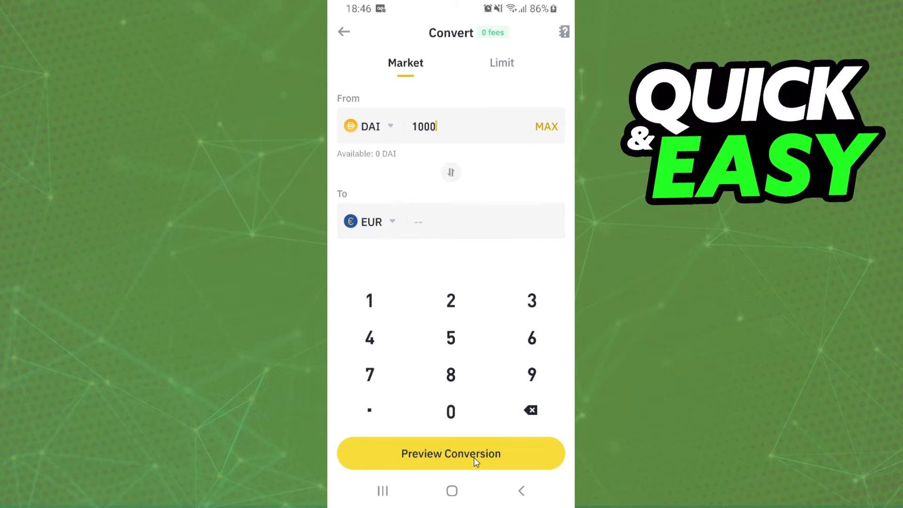
Preview and confirm the 1000 DAI to EUR conversion.
{"action": "left_click", "coordinate": [451, 453]}
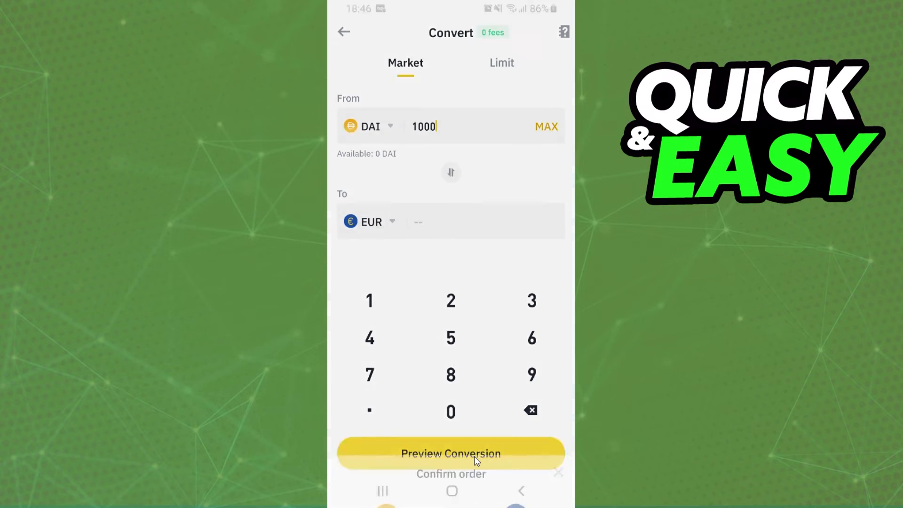
{"action": "left_click", "coordinate": [450, 453]}
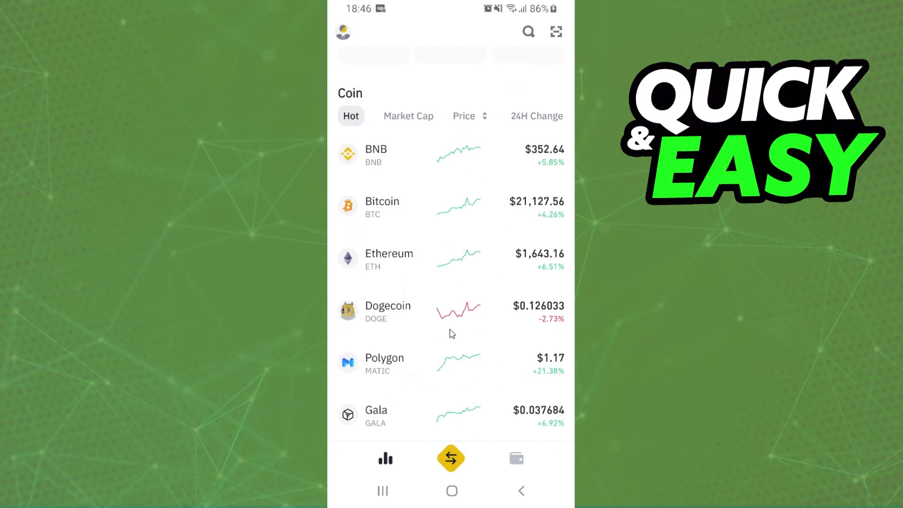
From the Wallet tab, start a withdrawal and pick EUR via search.
{"action": "scroll", "scroll_direction": "down", "scroll_amount": 3}
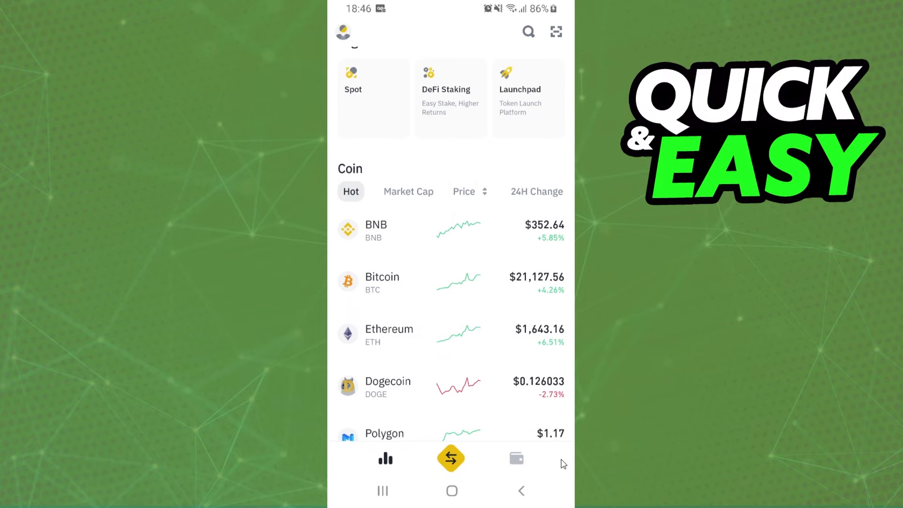
{"action": "left_click", "coordinate": [516, 459]}
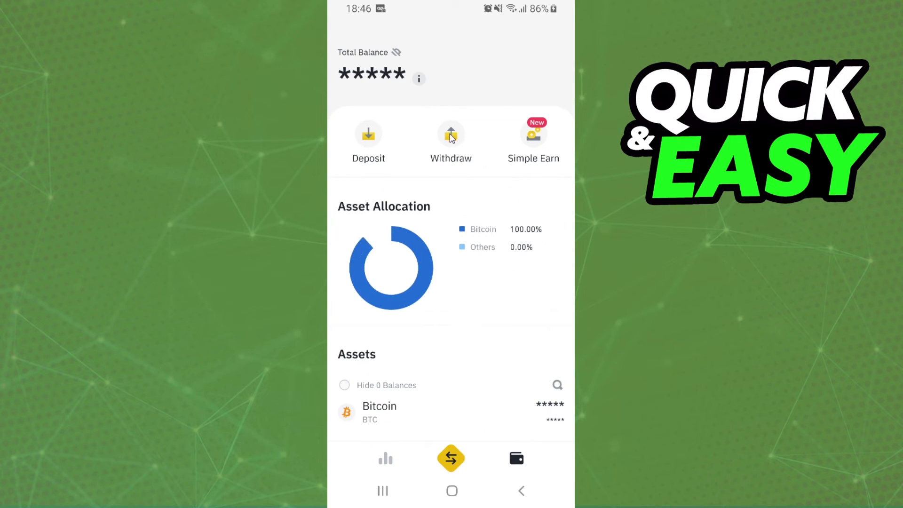
{"action": "left_click", "coordinate": [450, 136]}
{"action": "type", "text": "e"}
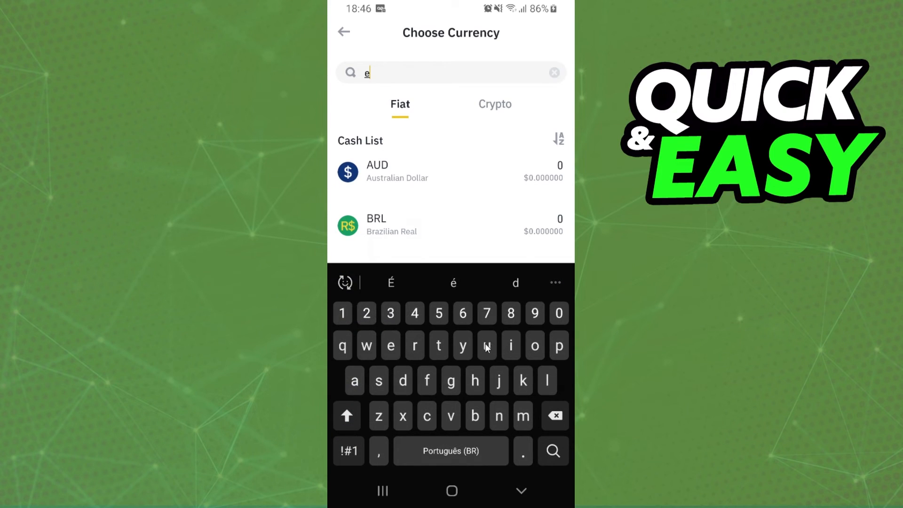
{"action": "type", "text": "ur"}
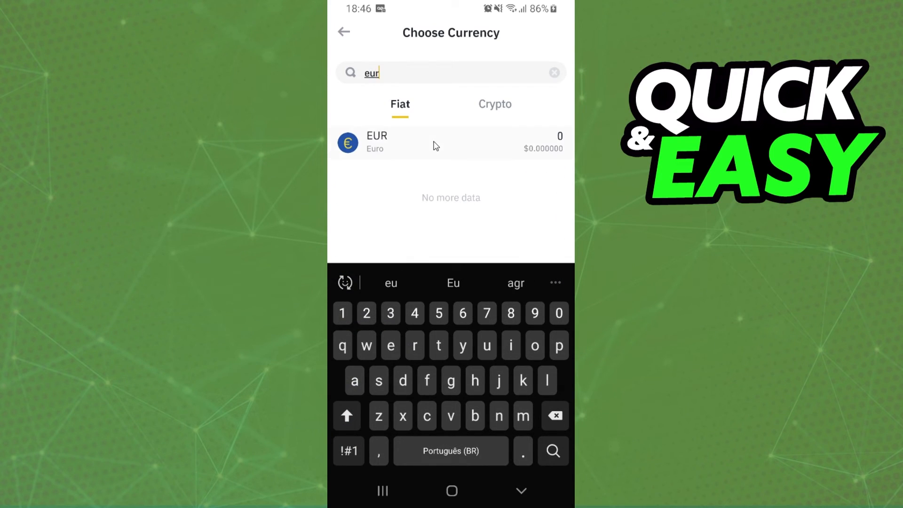
{"action": "left_click", "coordinate": [394, 142]}
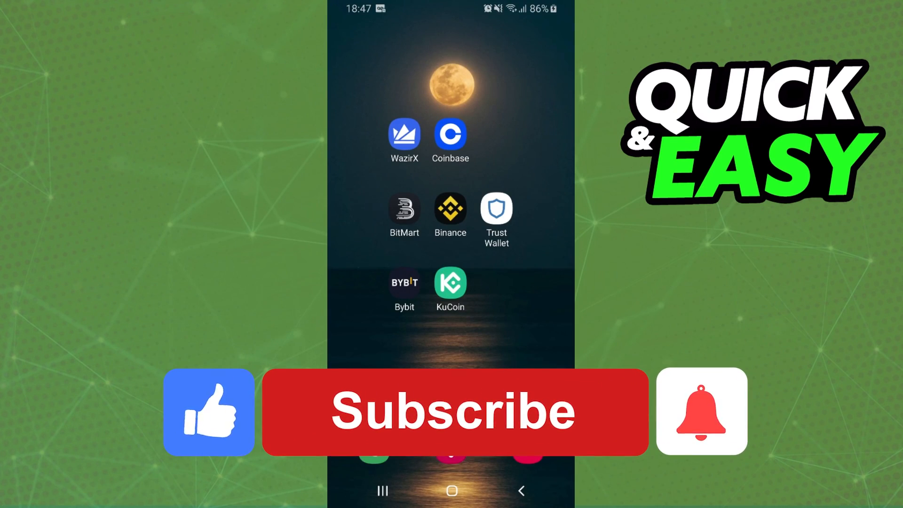
{"action": "left_click", "coordinate": [453, 411]}
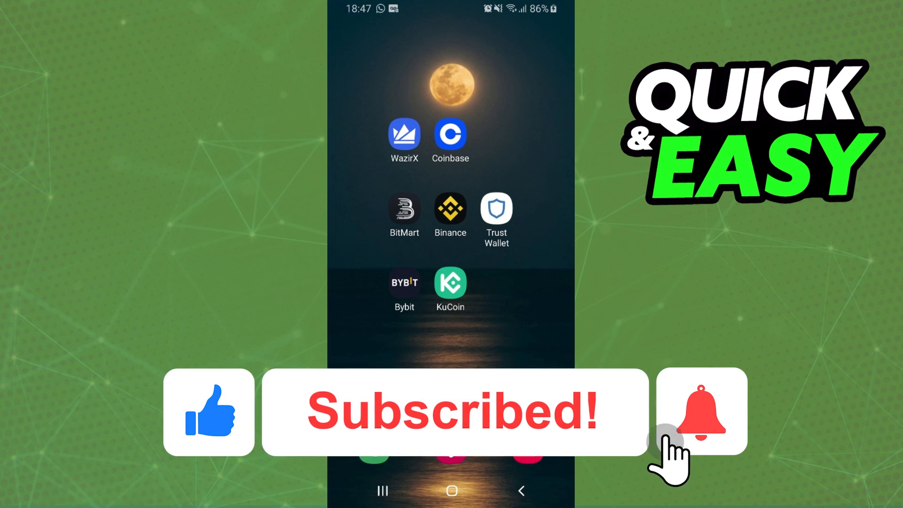
{"action": "left_click", "coordinate": [701, 416]}
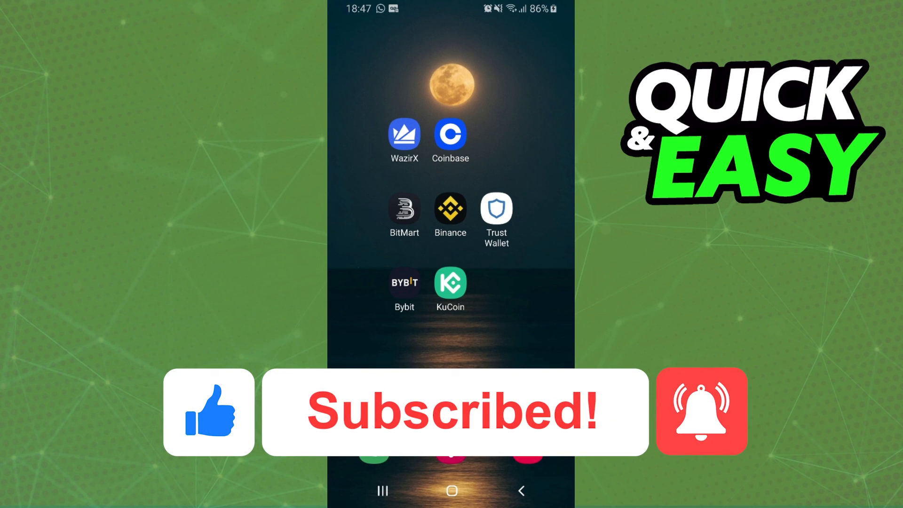